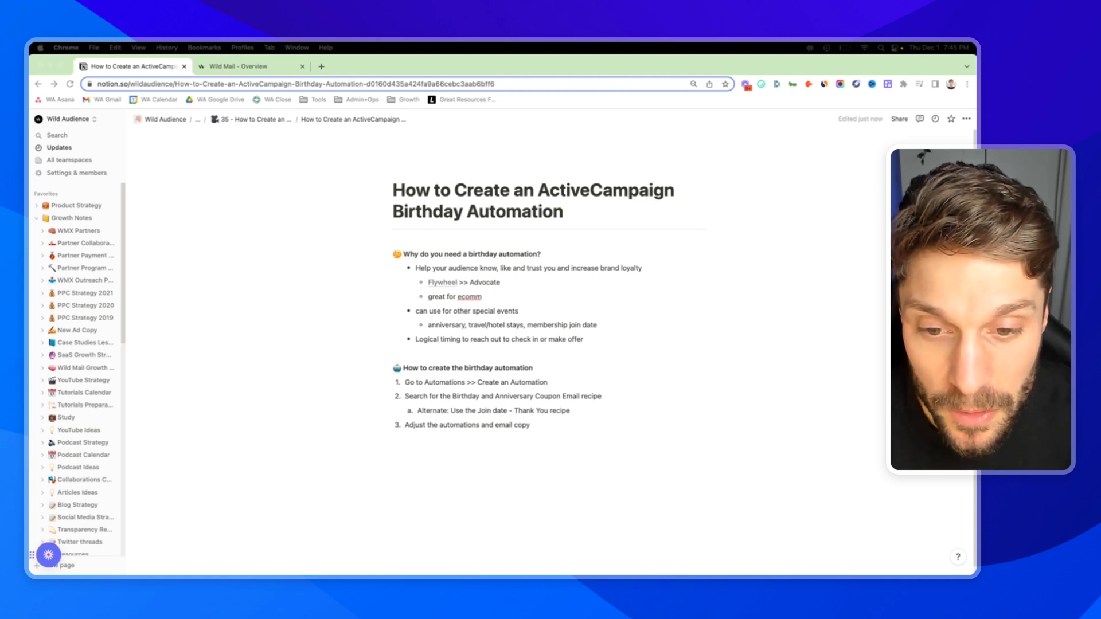
Go to Contacts > Fields in ActiveCampaign and start adding a new contact field
click(443, 282)
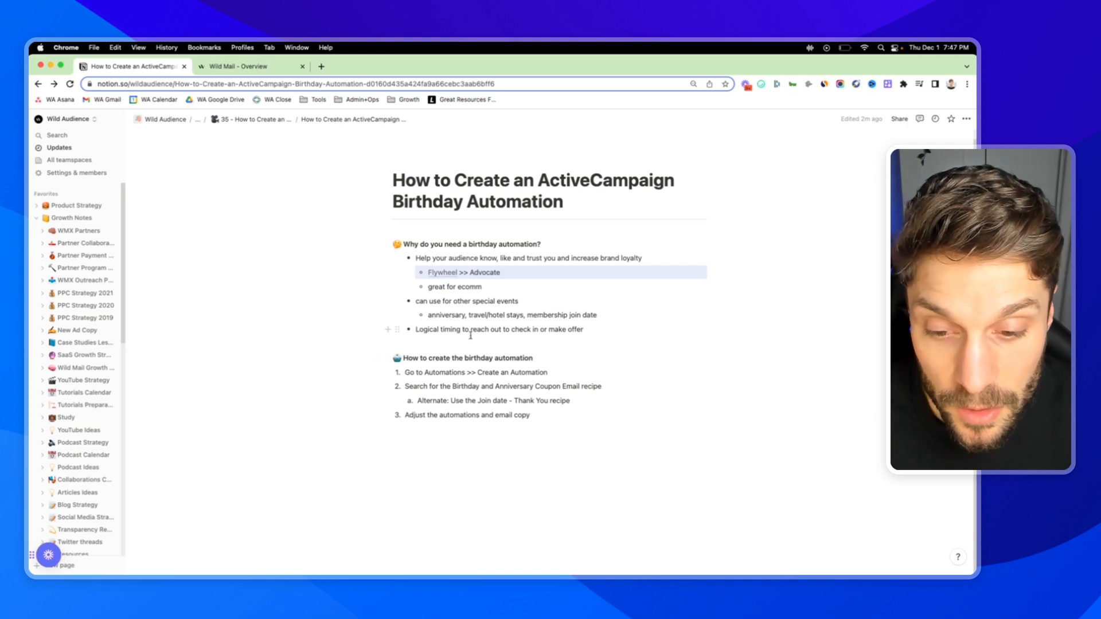
click(238, 67)
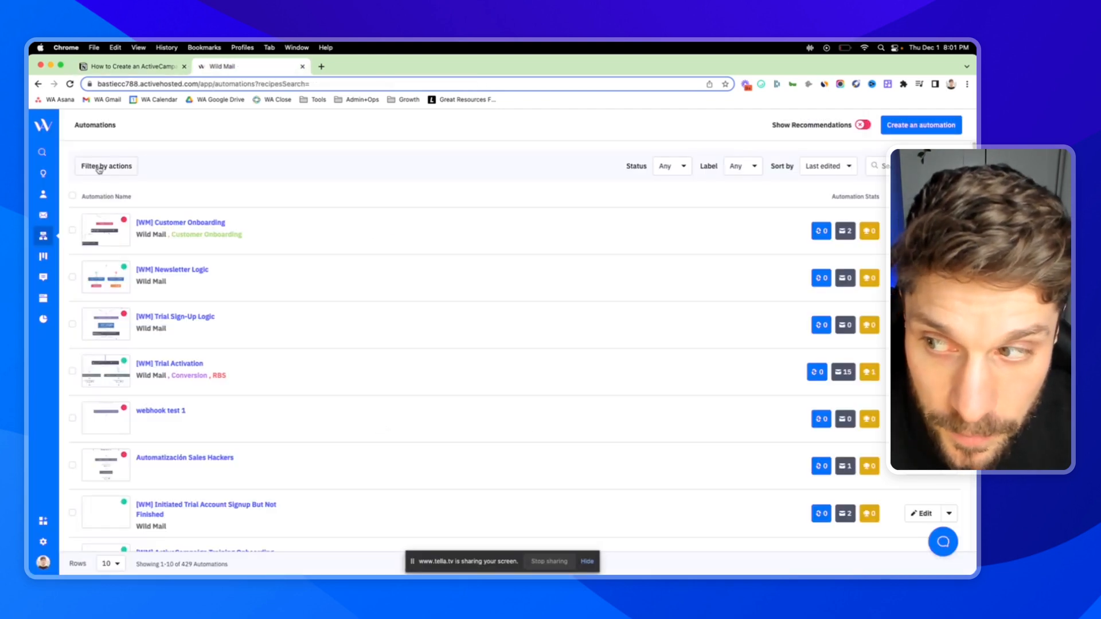
click(43, 195)
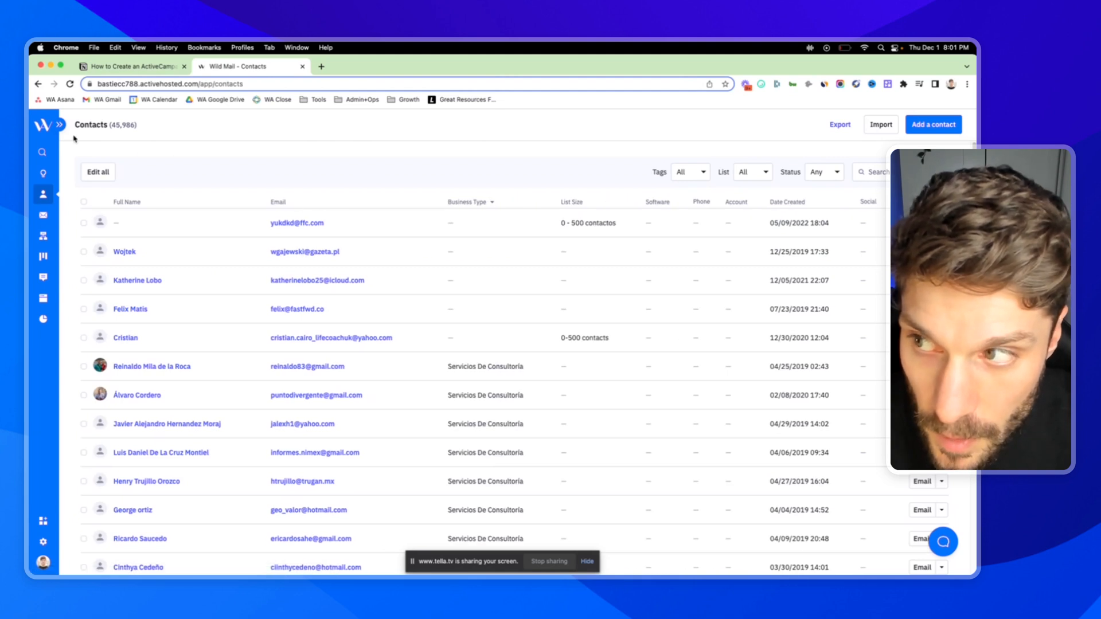
click(59, 124)
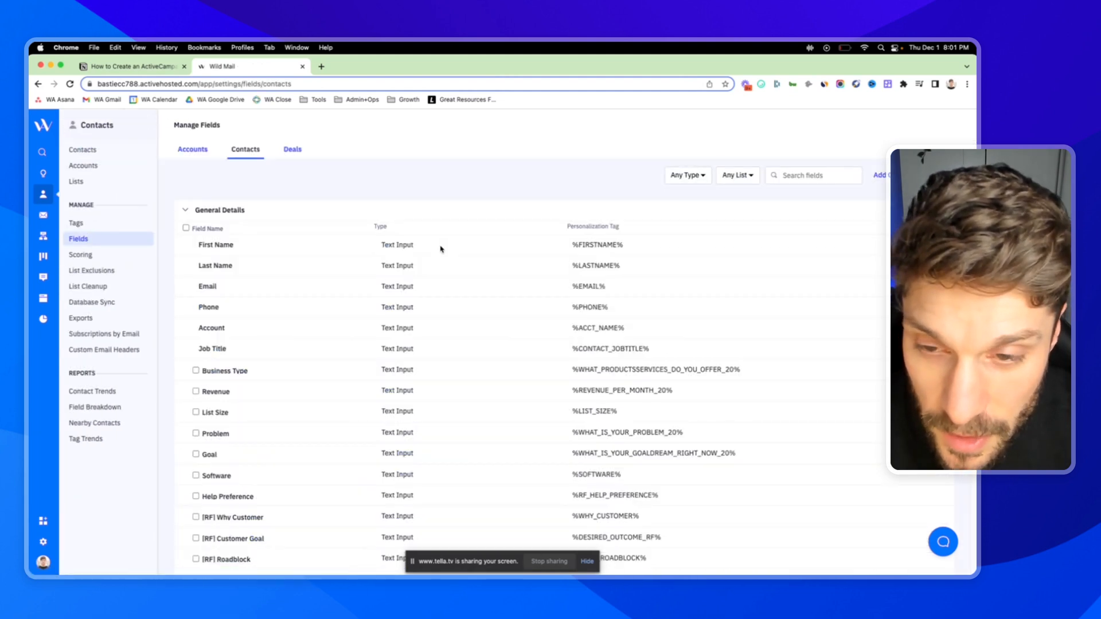
click(880, 175)
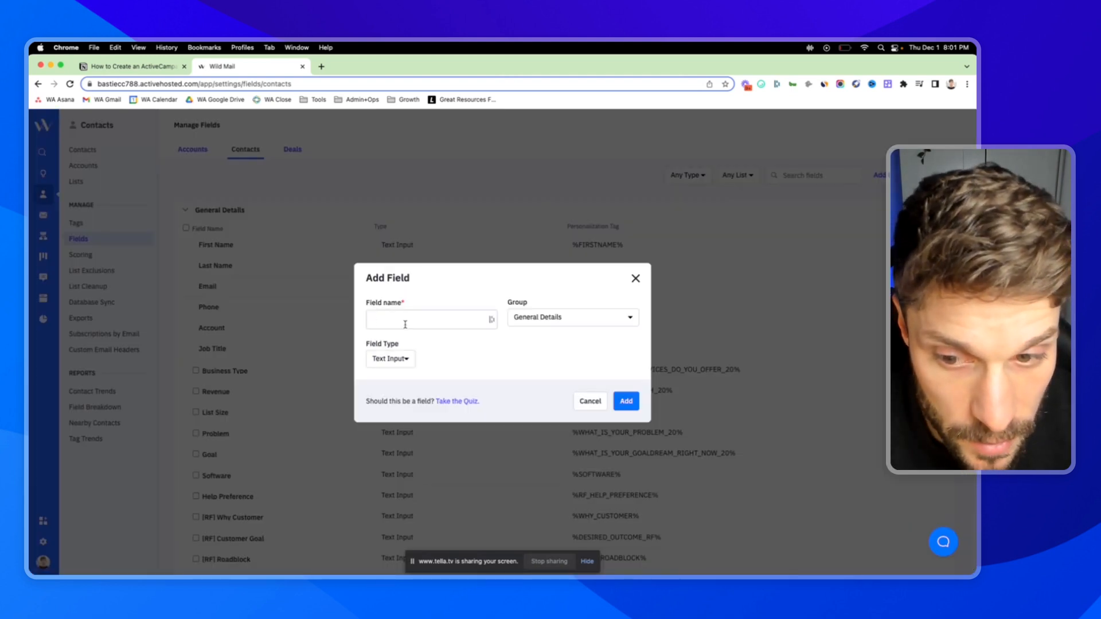
Create the field named Birthday with Field Type set to Date
text(Birth)
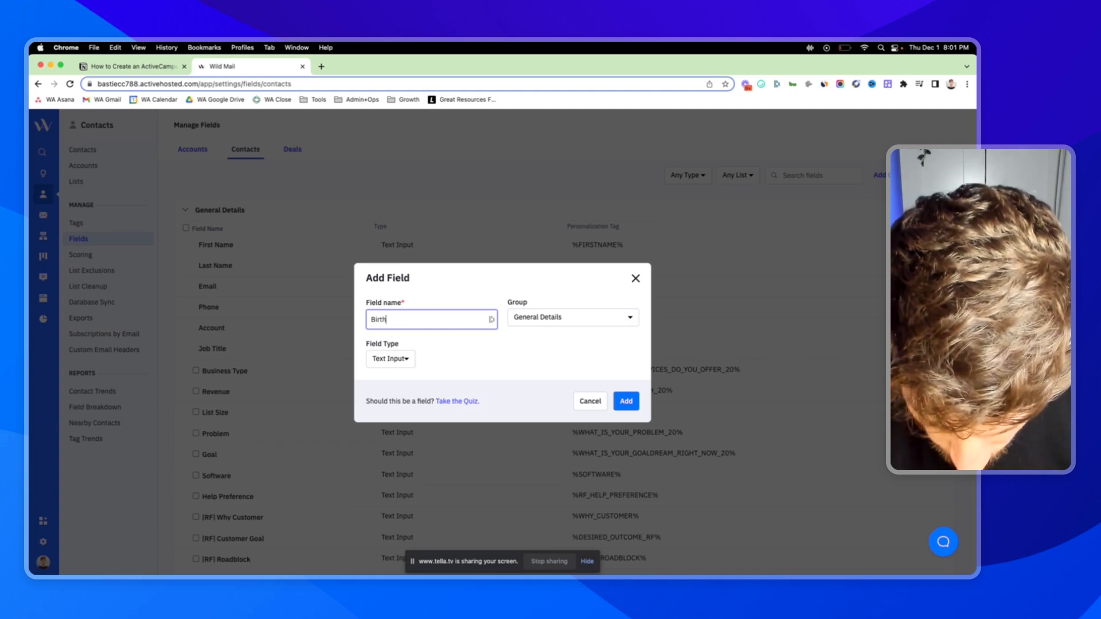
text(day)
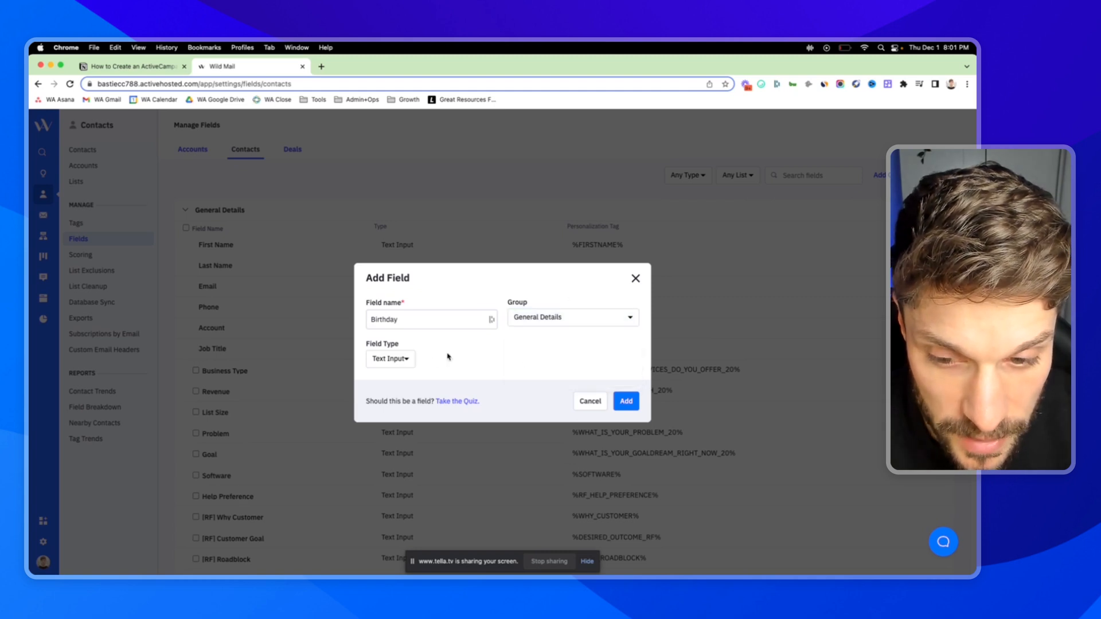
click(390, 359)
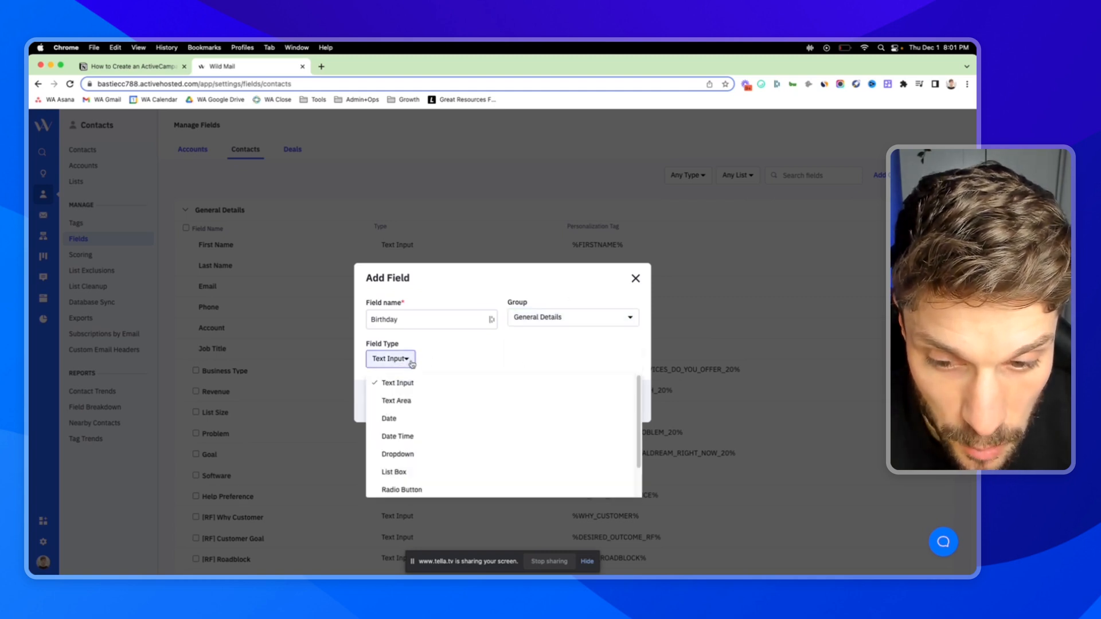
click(388, 418)
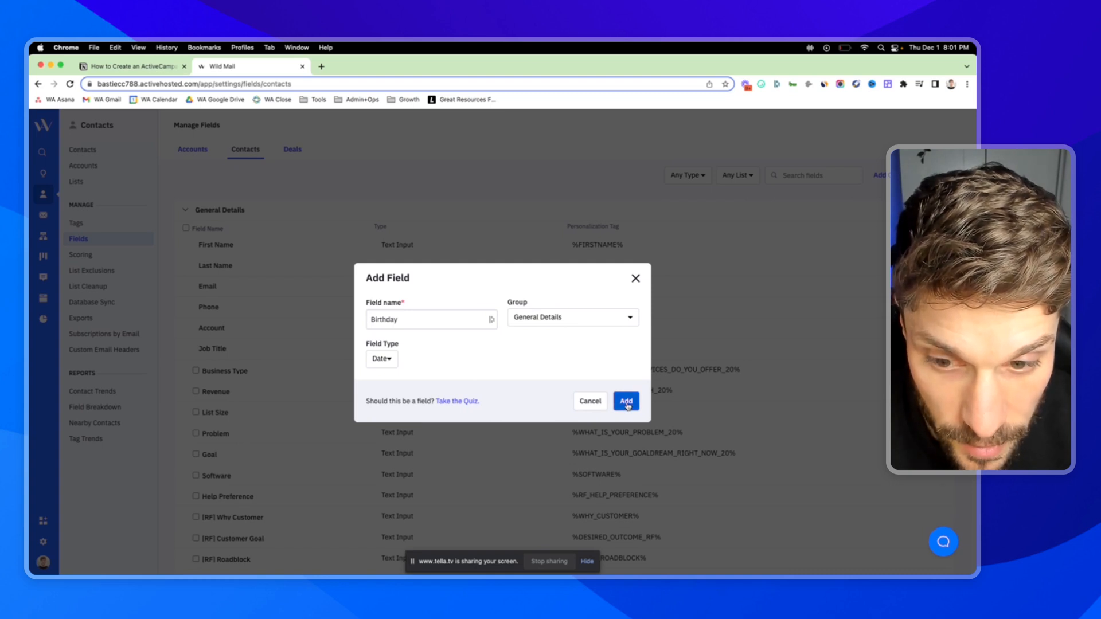
click(624, 401)
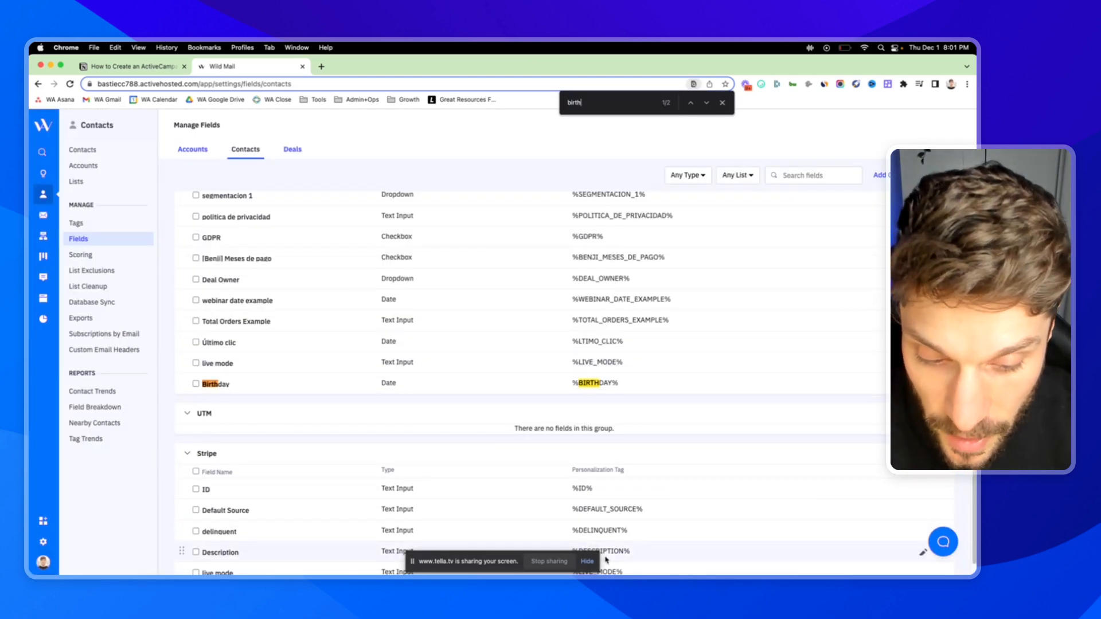
scroll(down, 3)
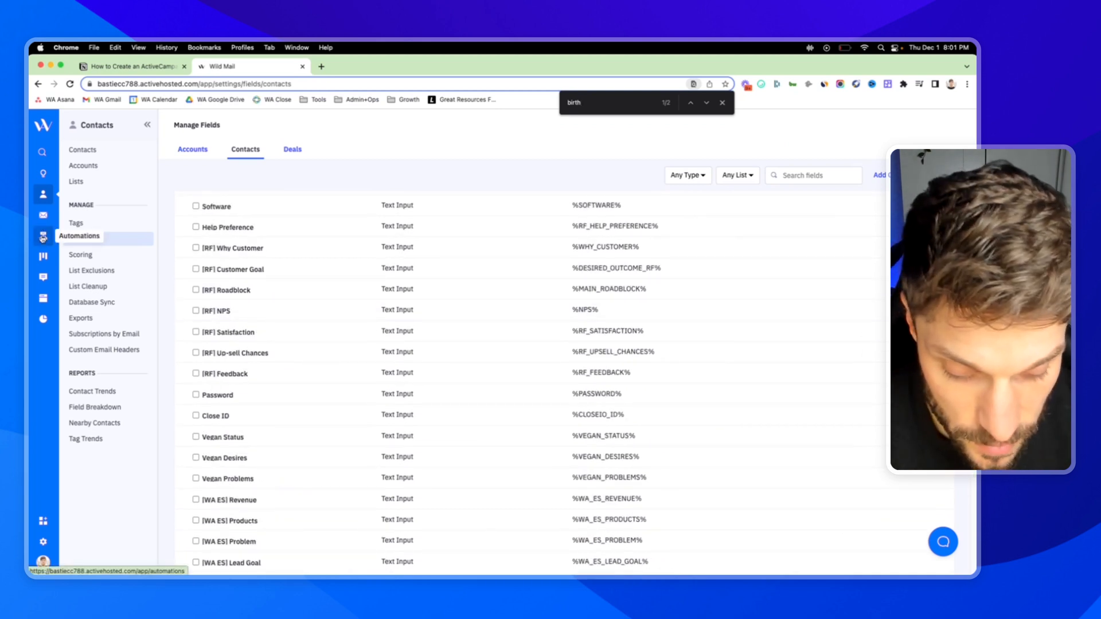
Create an automation from the Birthday and Anniversary Coupon Email recipe found by searching 'birth'
click(43, 237)
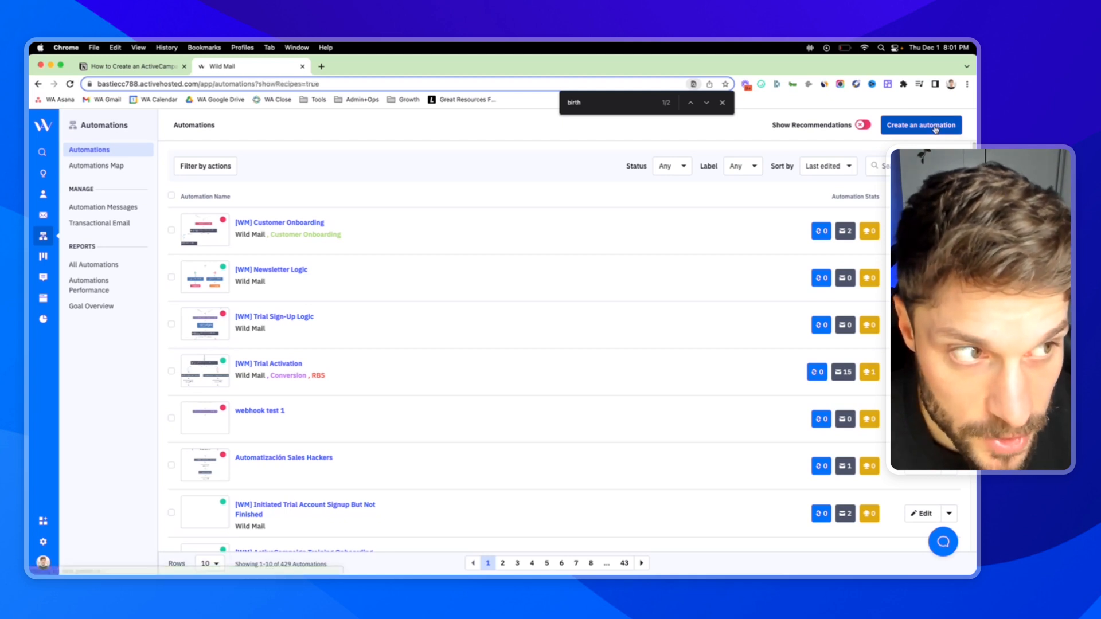
click(921, 125)
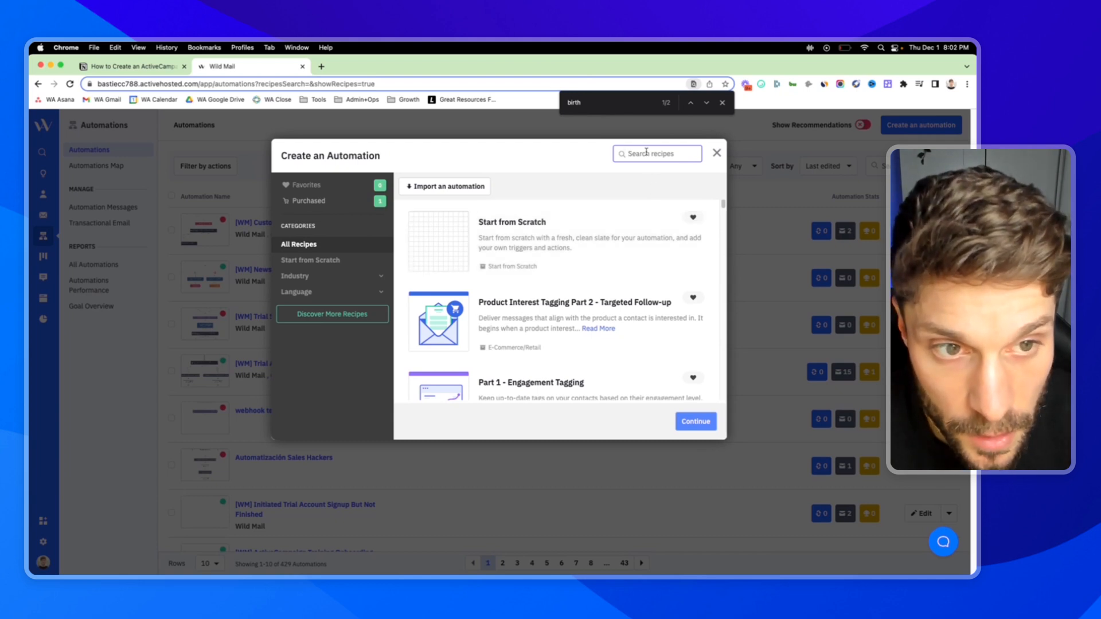
text(birth)
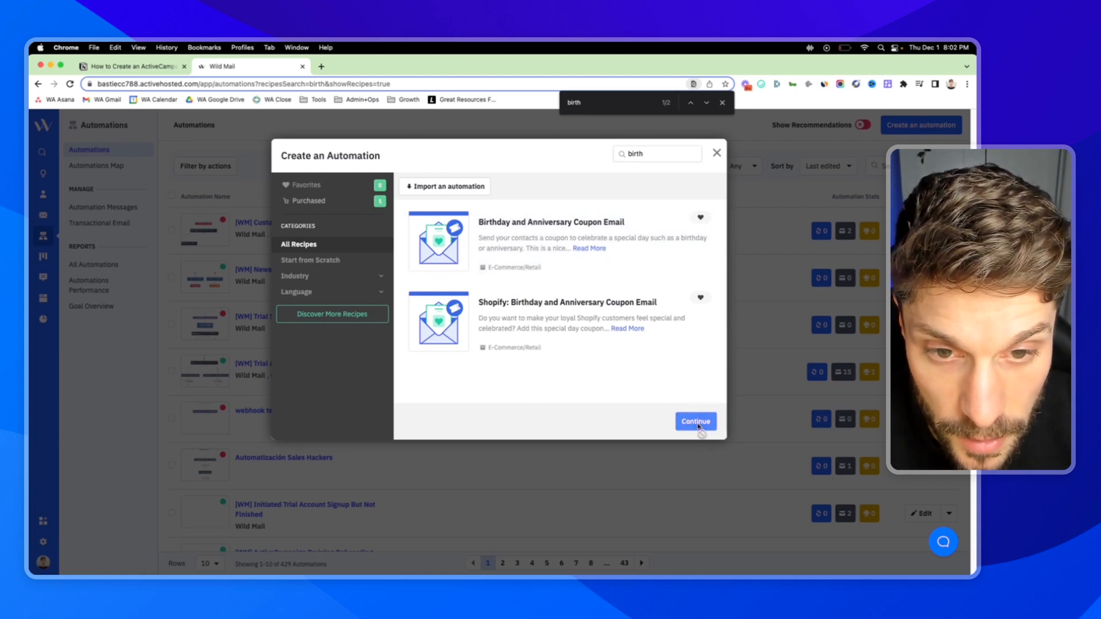
click(695, 421)
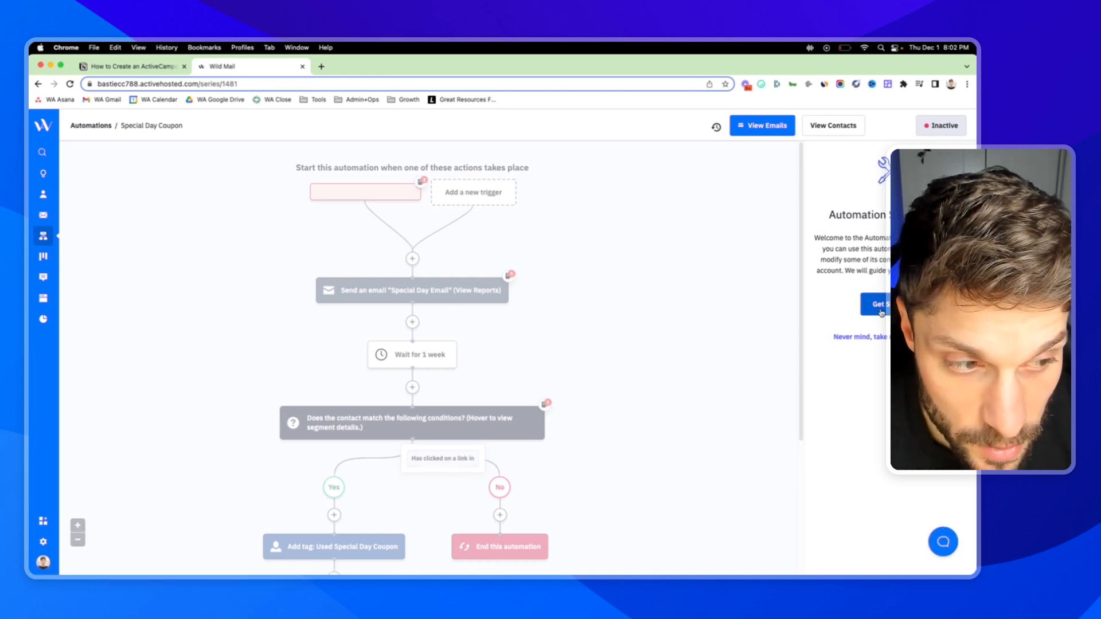
In guided setup, set the trigger to Contact Fields > Birthday and move to step two
click(365, 192)
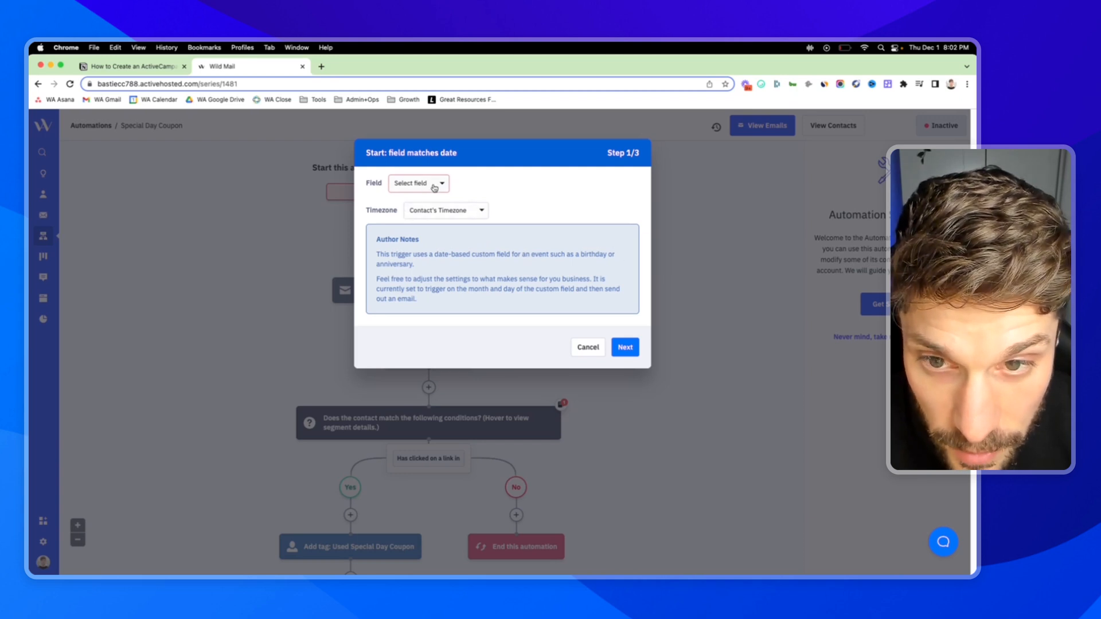
click(418, 184)
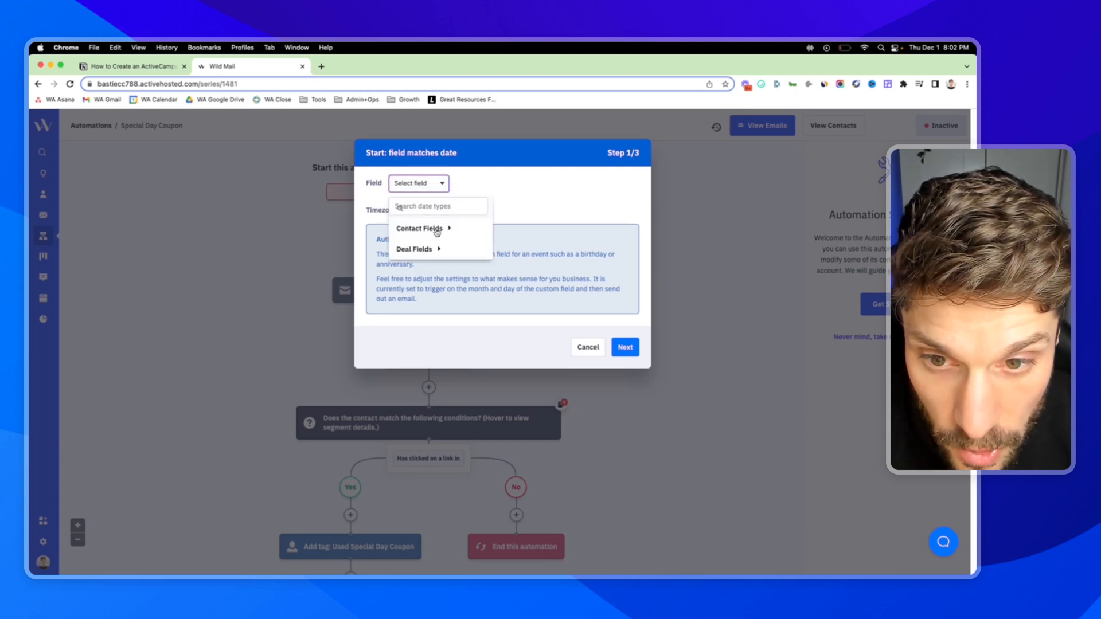
click(420, 228)
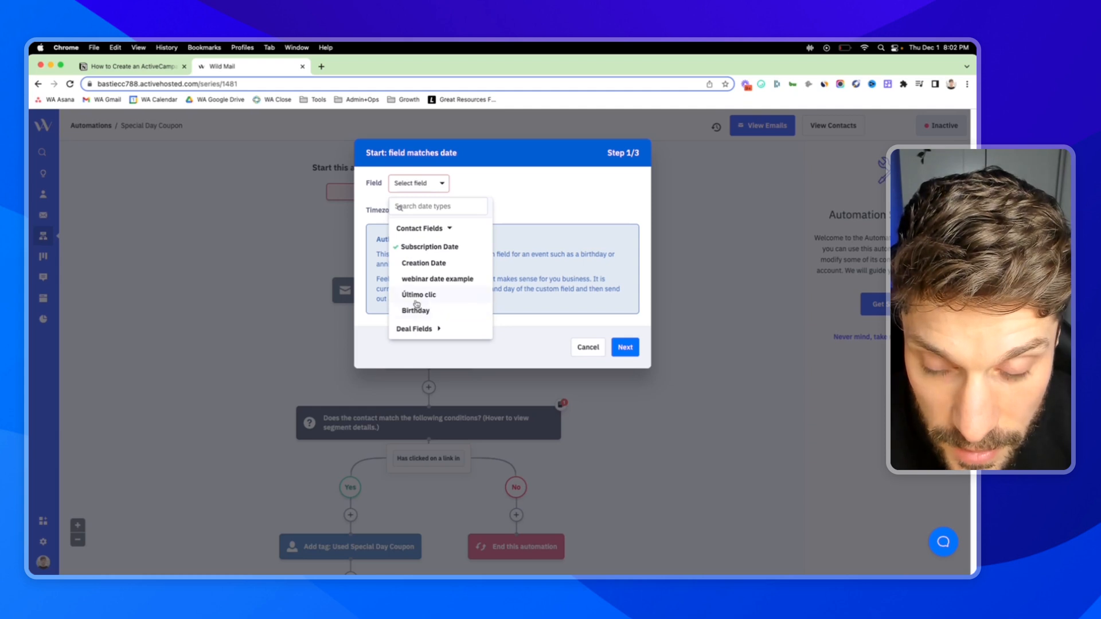
click(414, 311)
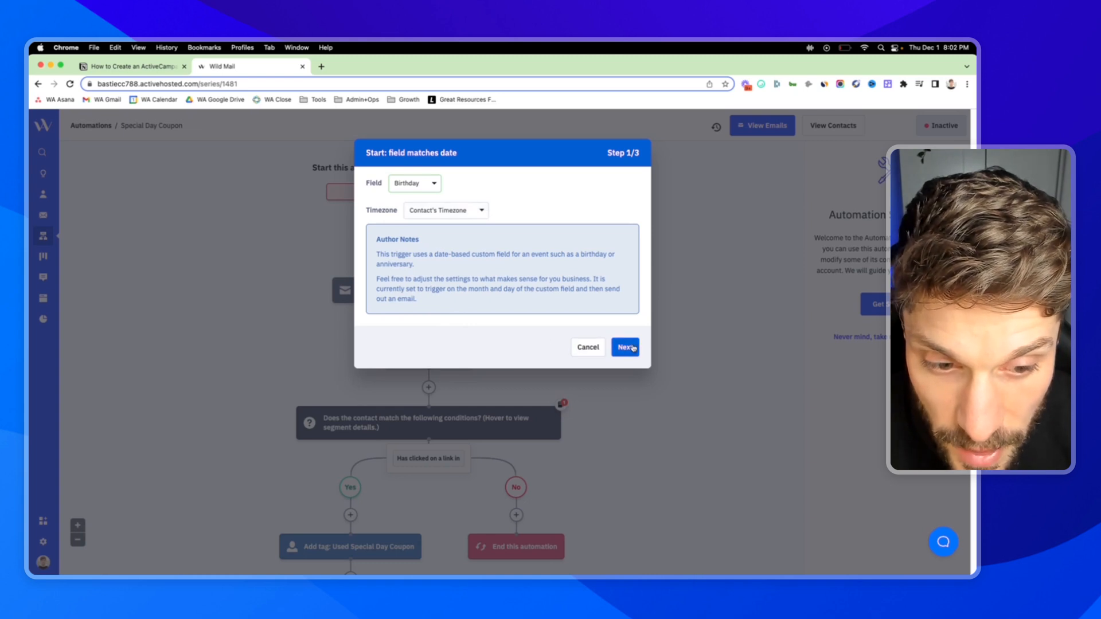
click(624, 346)
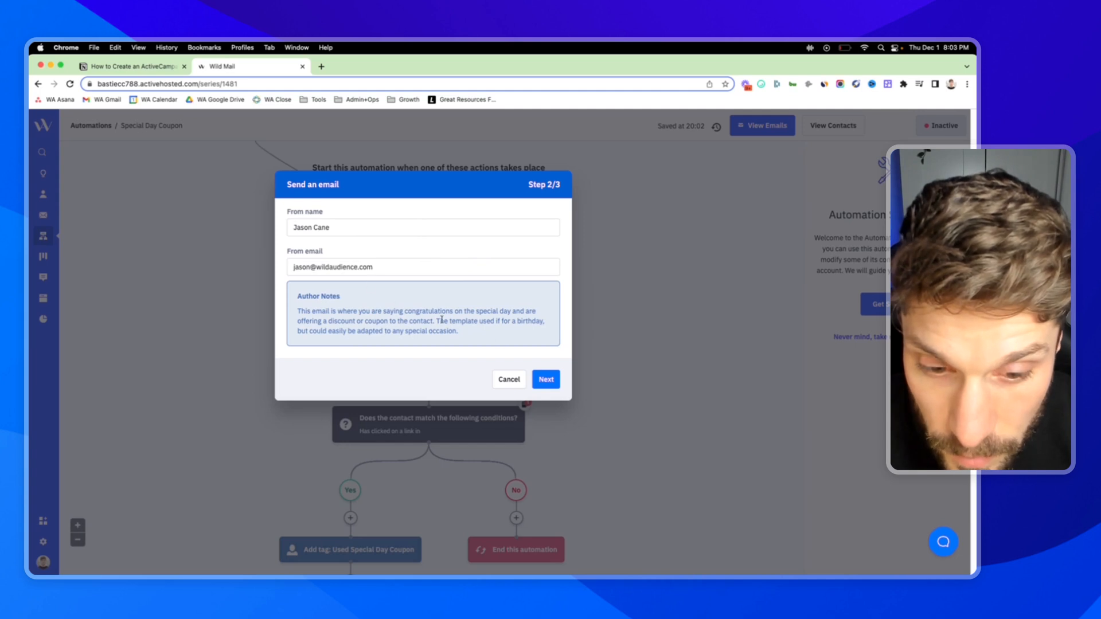
Accept the sender details and finish setup keeping the link-click If/Else condition
click(546, 380)
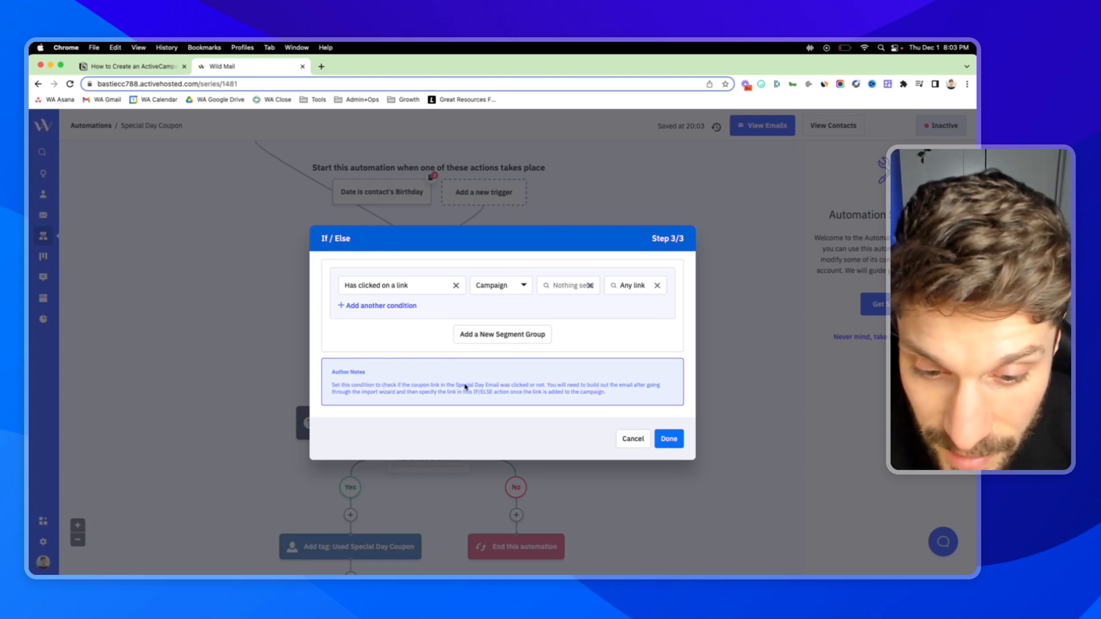
mouse_move(534, 397)
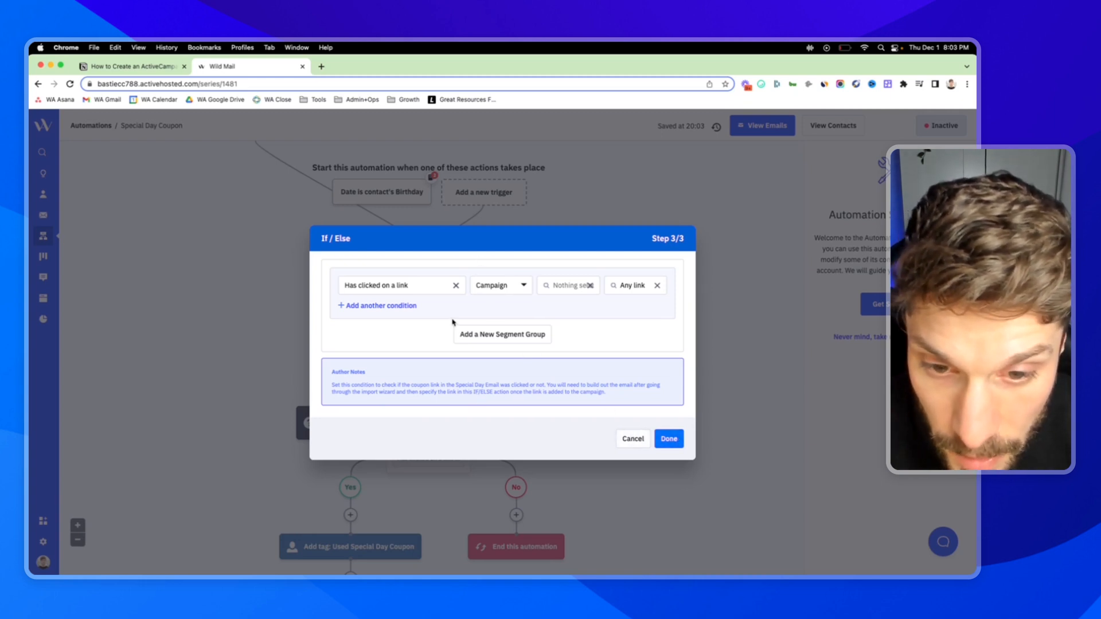
click(667, 439)
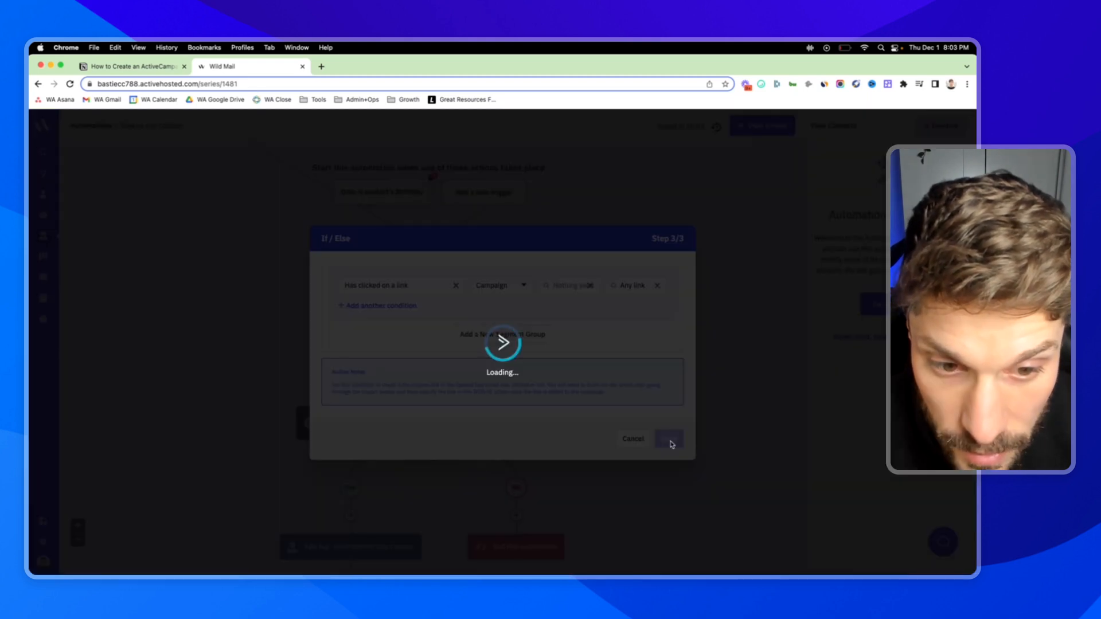
click(668, 439)
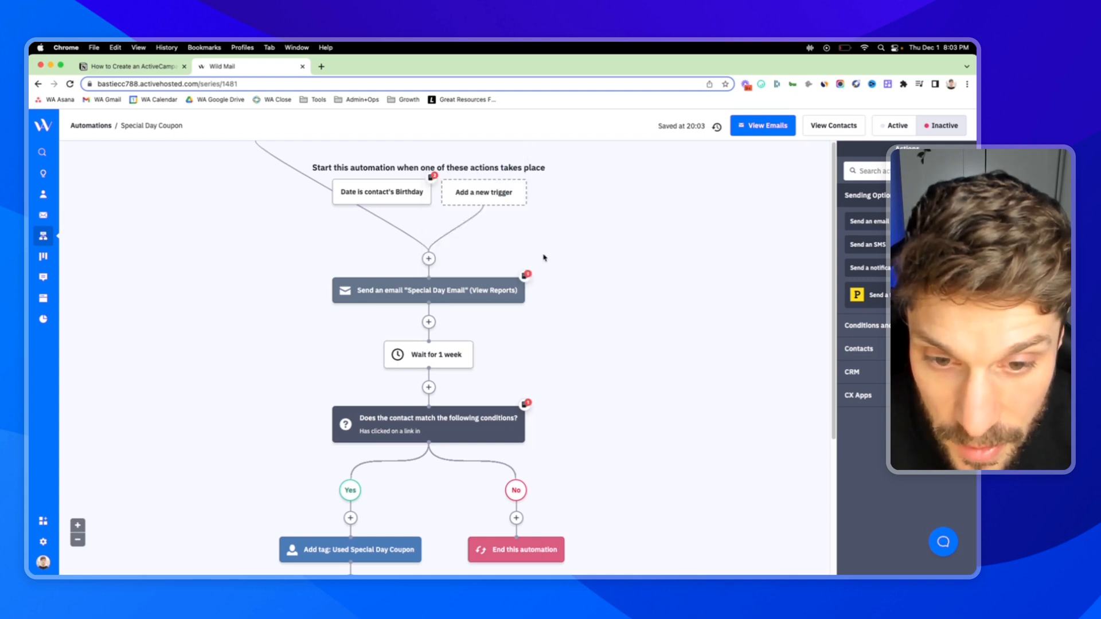
click(428, 290)
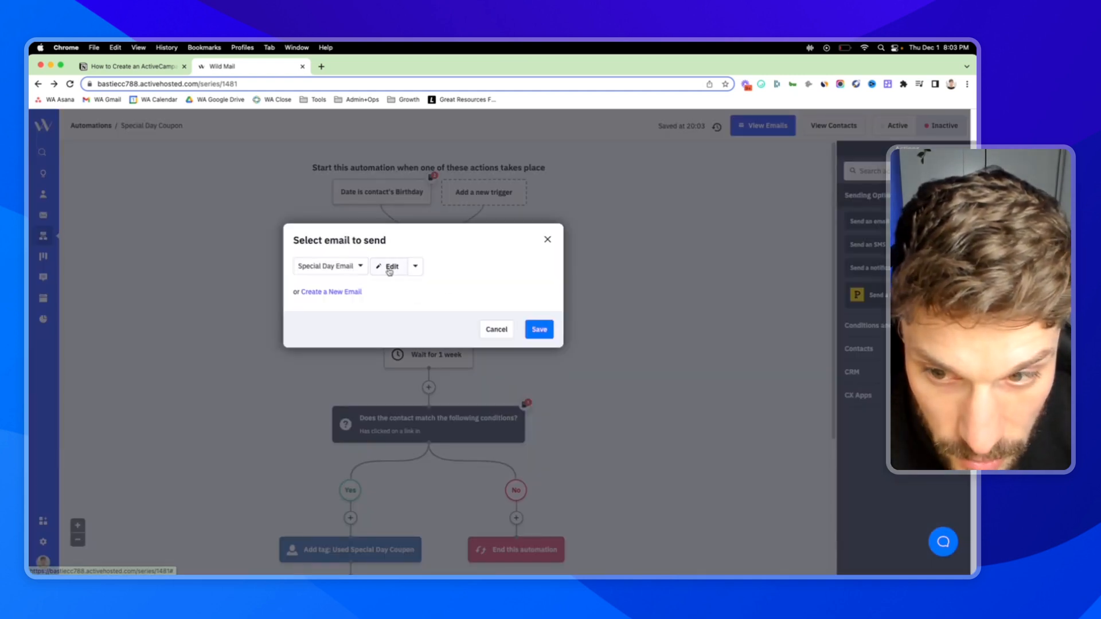
mouse_move(624, 302)
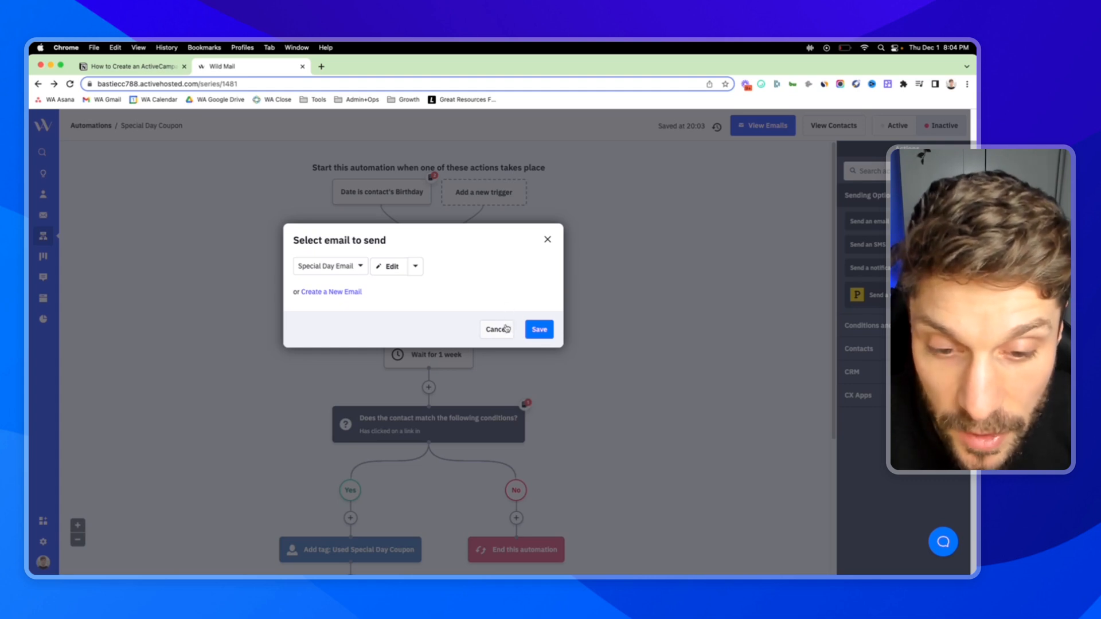
click(539, 329)
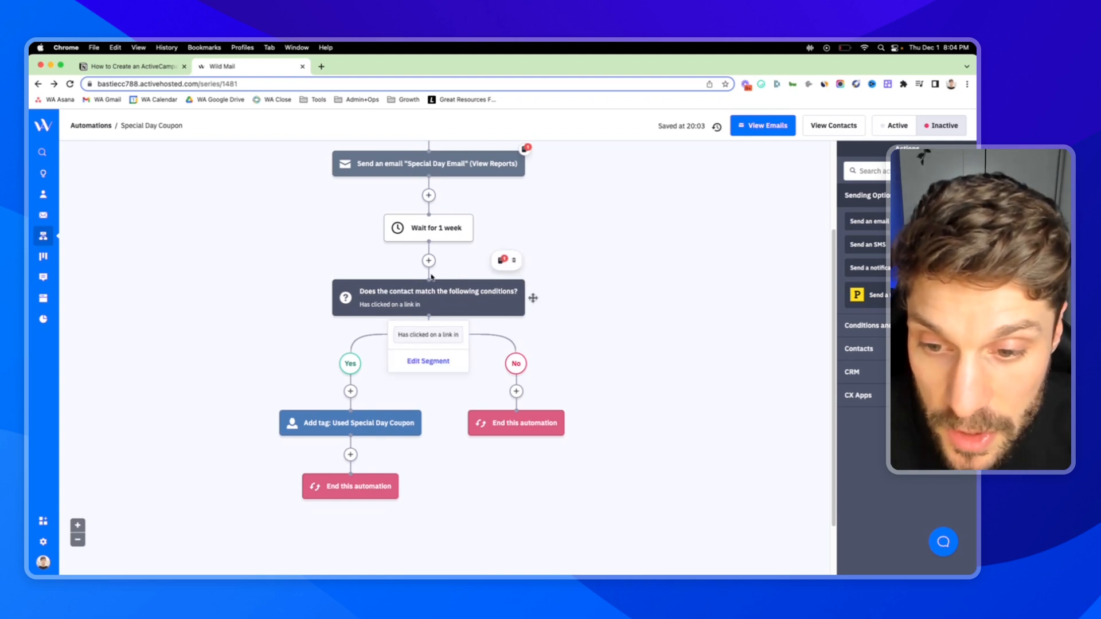
Change the If/Else condition to Tag exists 'Used Special Day Coupon' and save it
click(427, 361)
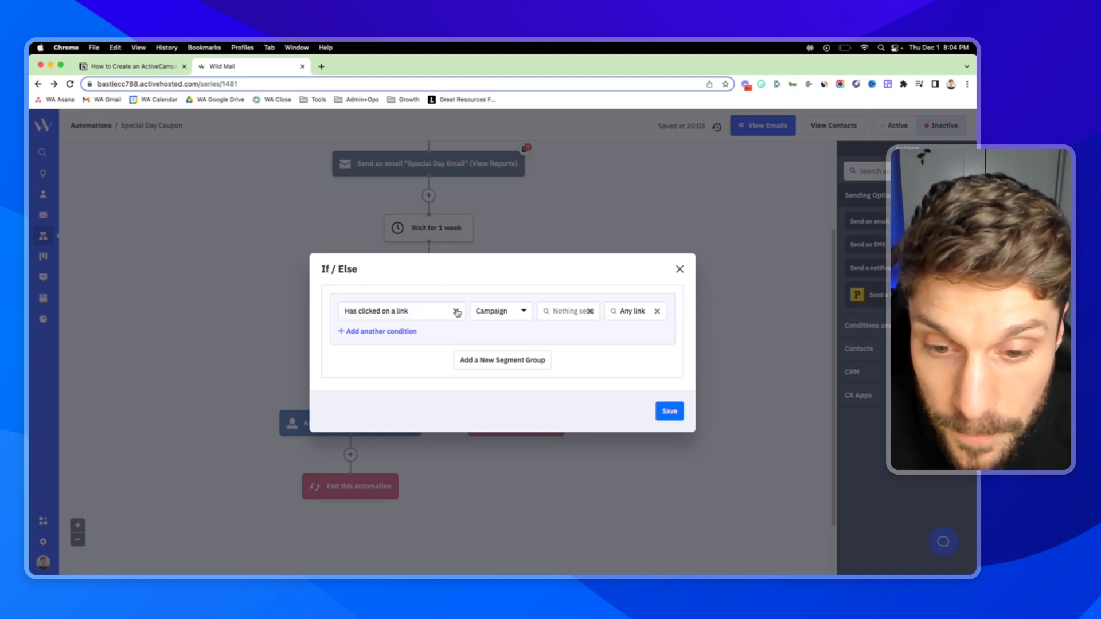
click(401, 311)
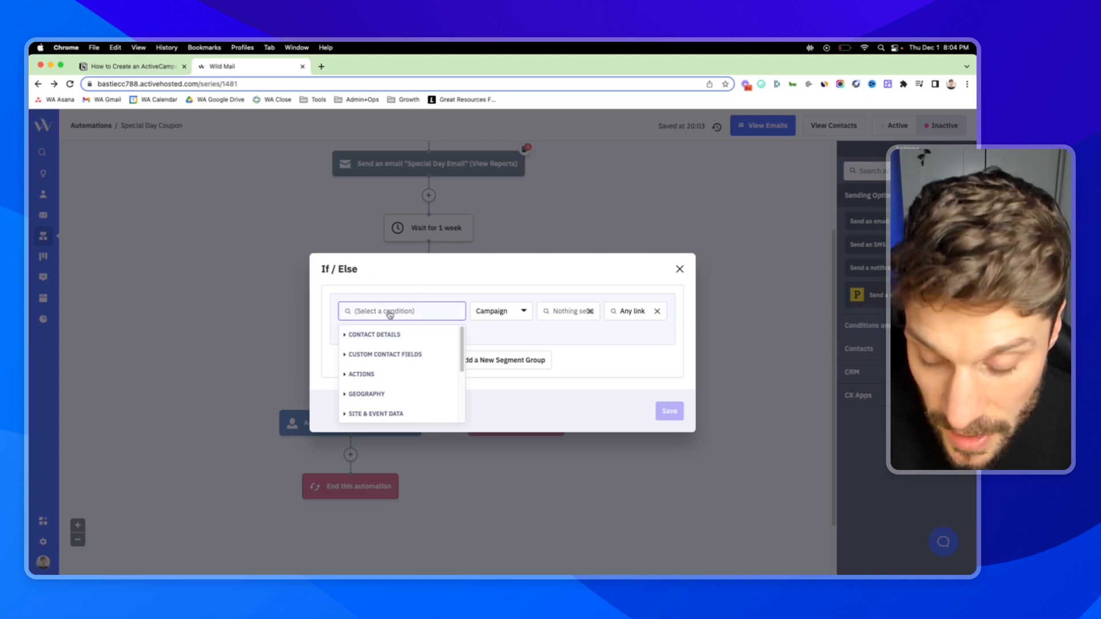
text(tag)
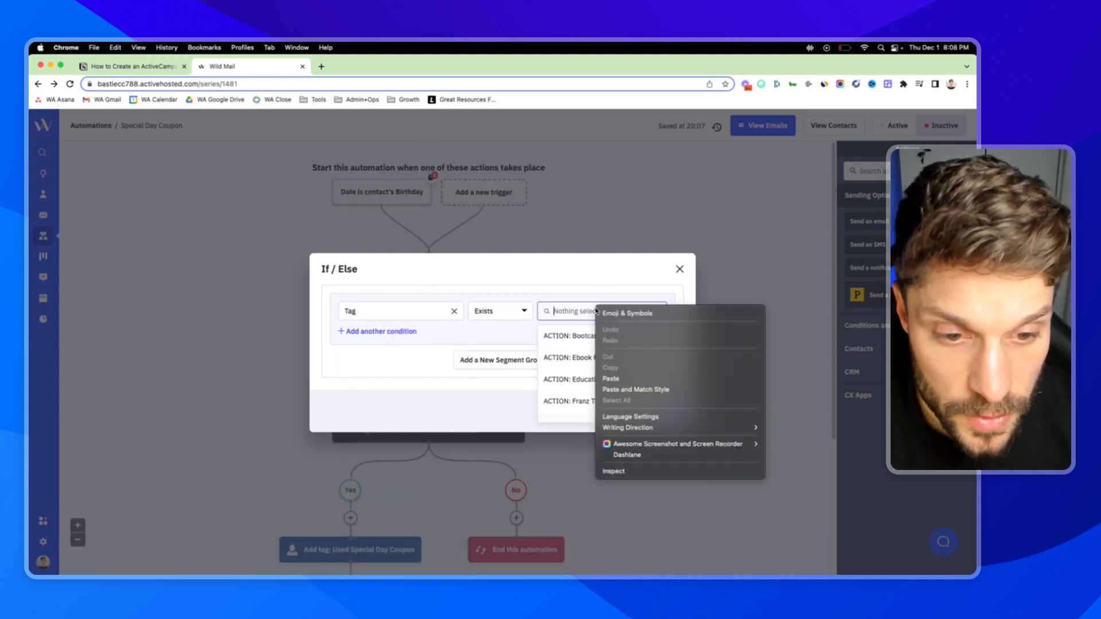
text(Used Special Day Coupon)
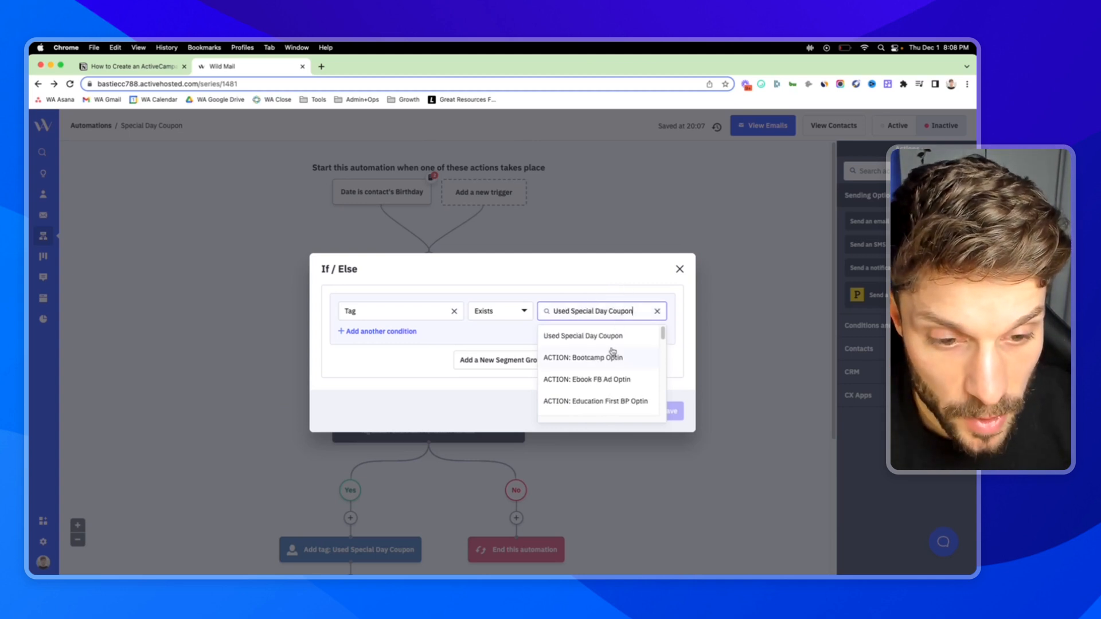
click(583, 337)
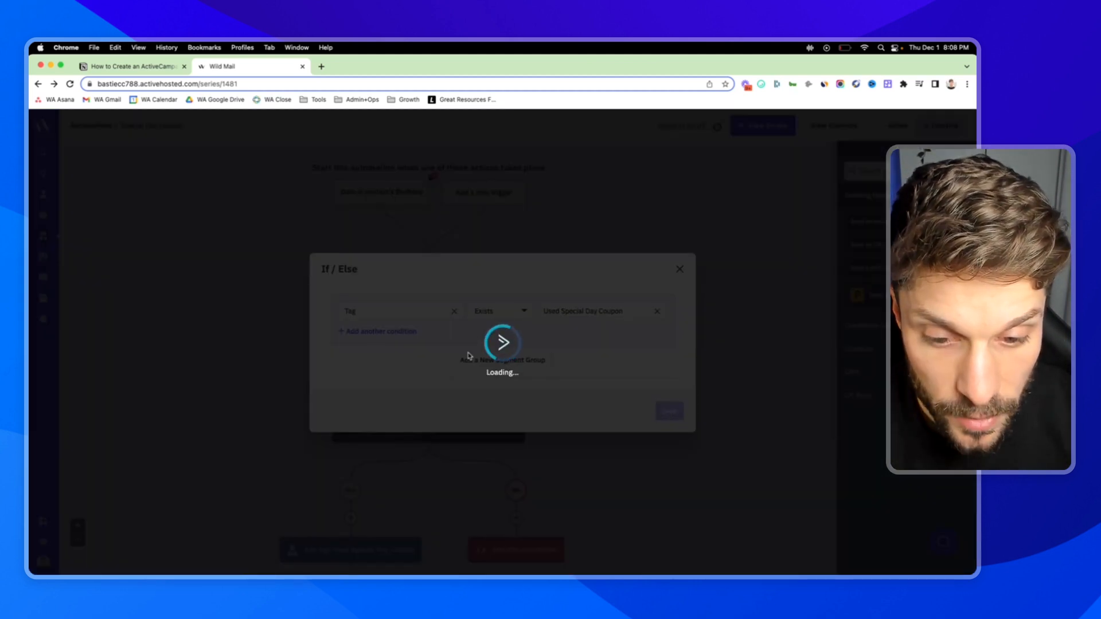
click(668, 410)
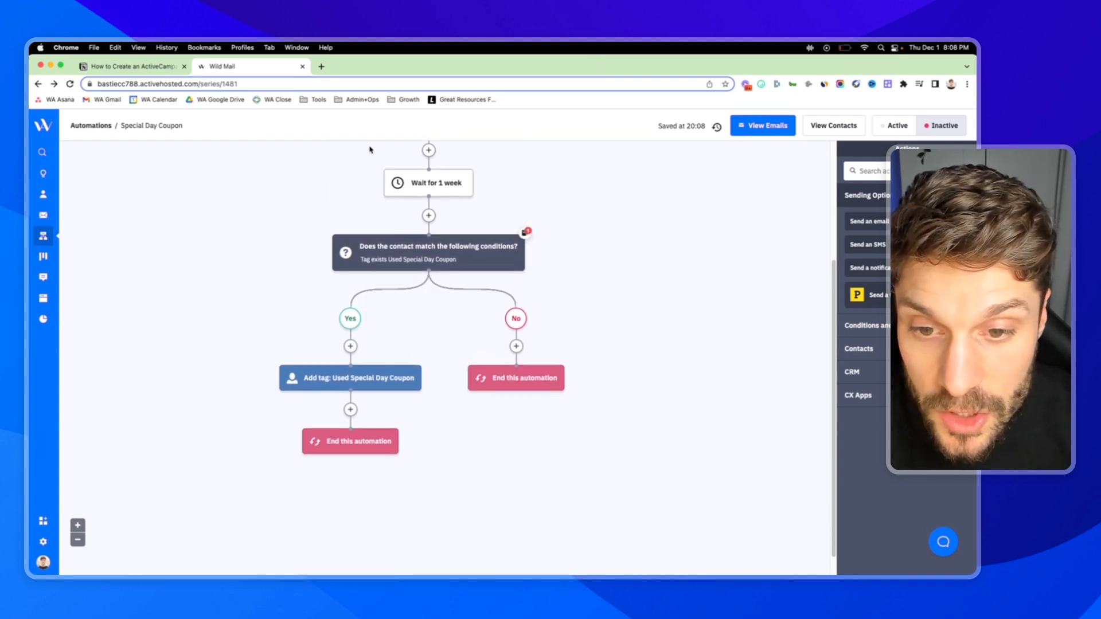
mouse_move(343, 337)
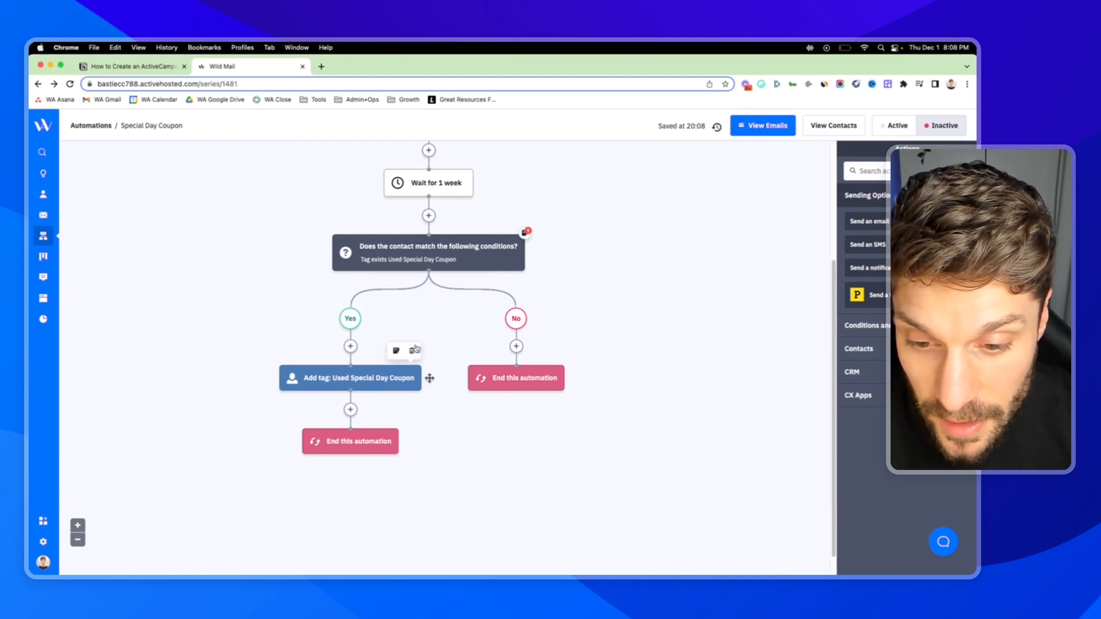
Delete the Used Special Day Coupon add-tag action from the Yes branch
click(411, 350)
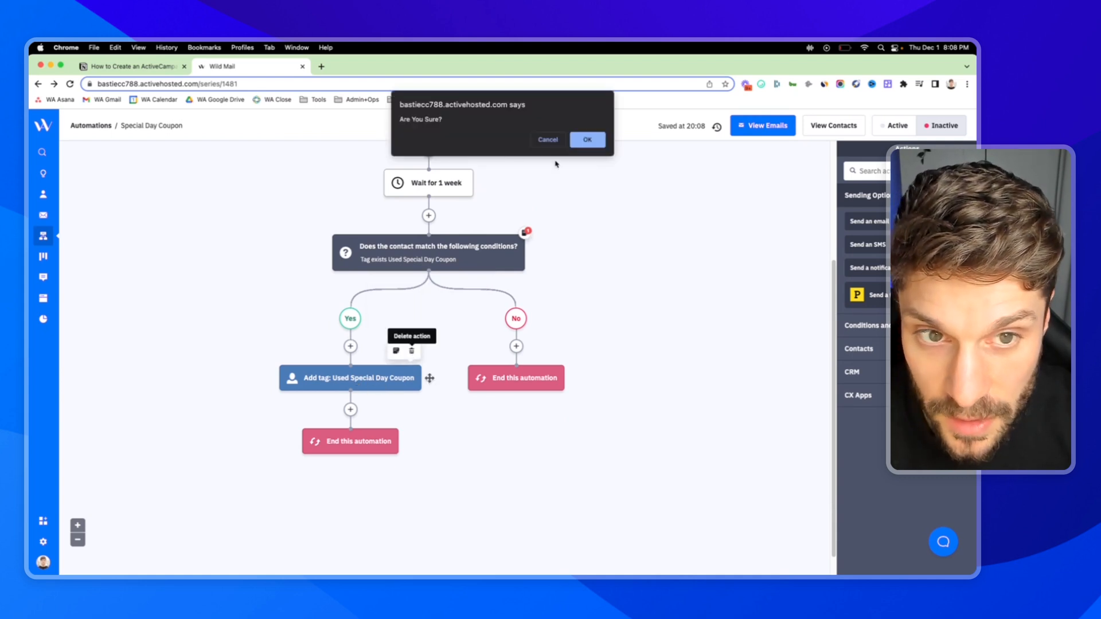
click(588, 139)
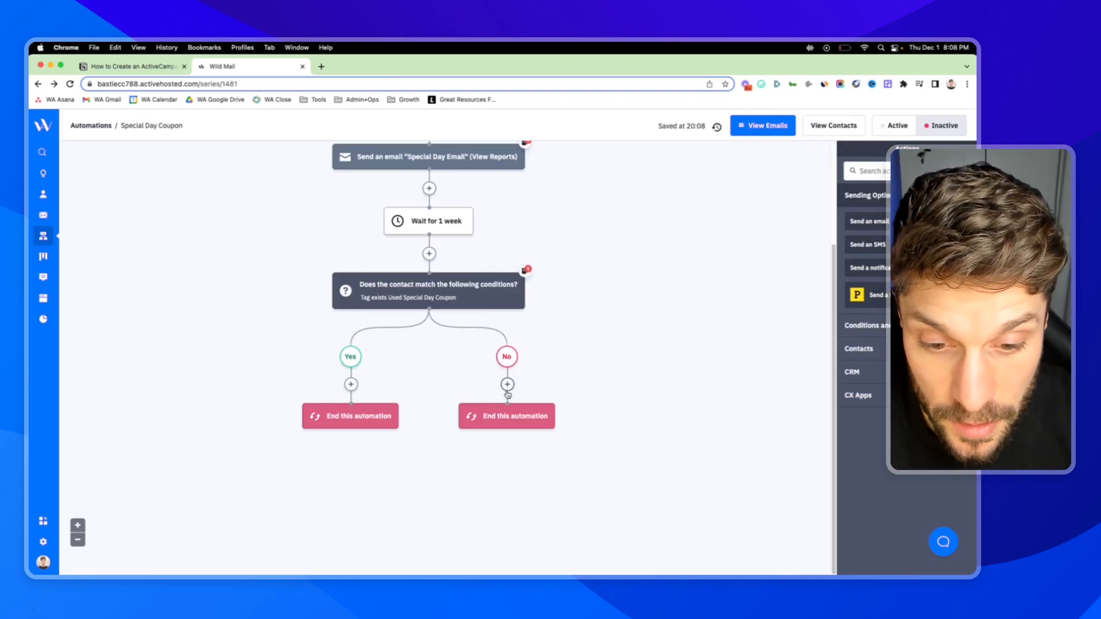
Add a Send an email action 'Special Day Coupon Reminder 1' on the No branch, saved to design later
click(507, 385)
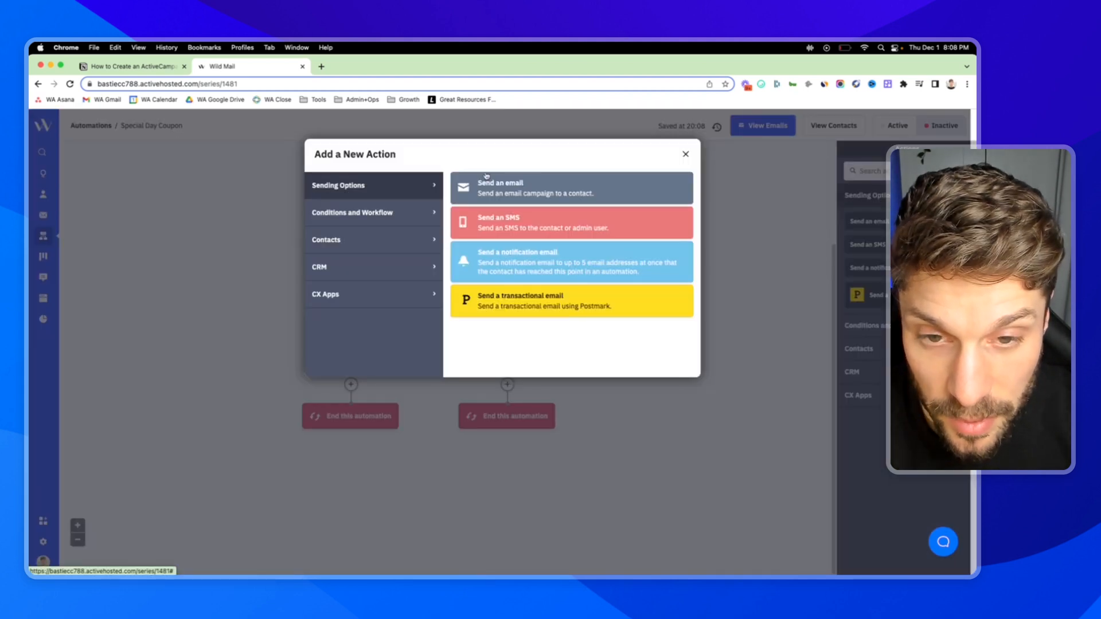
click(571, 187)
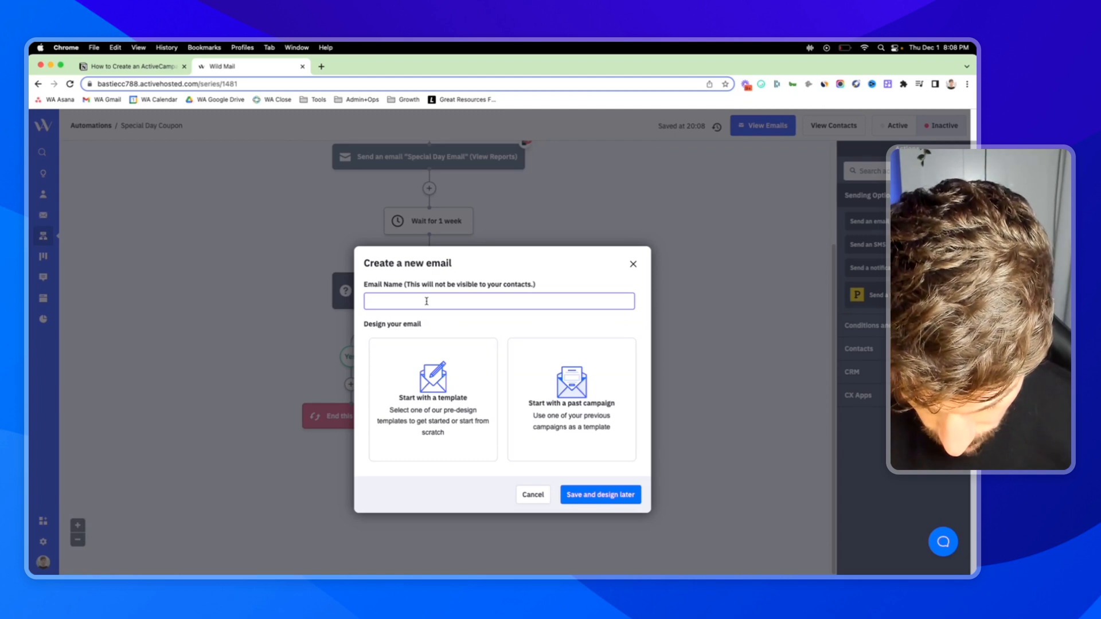
text(Special Day Coupon Reminder 1)
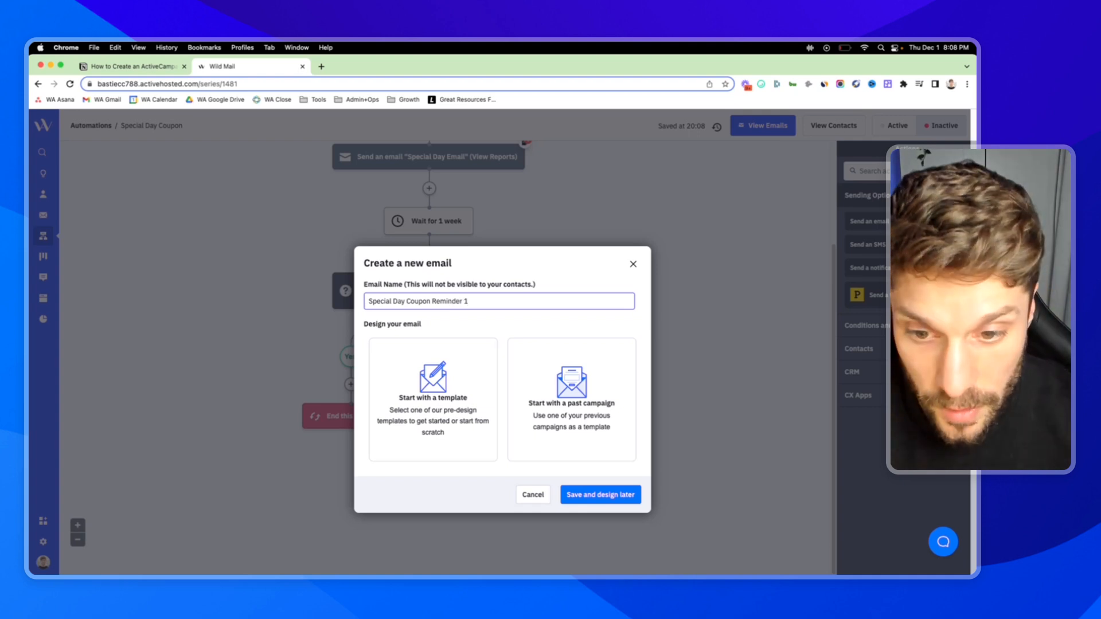
click(600, 495)
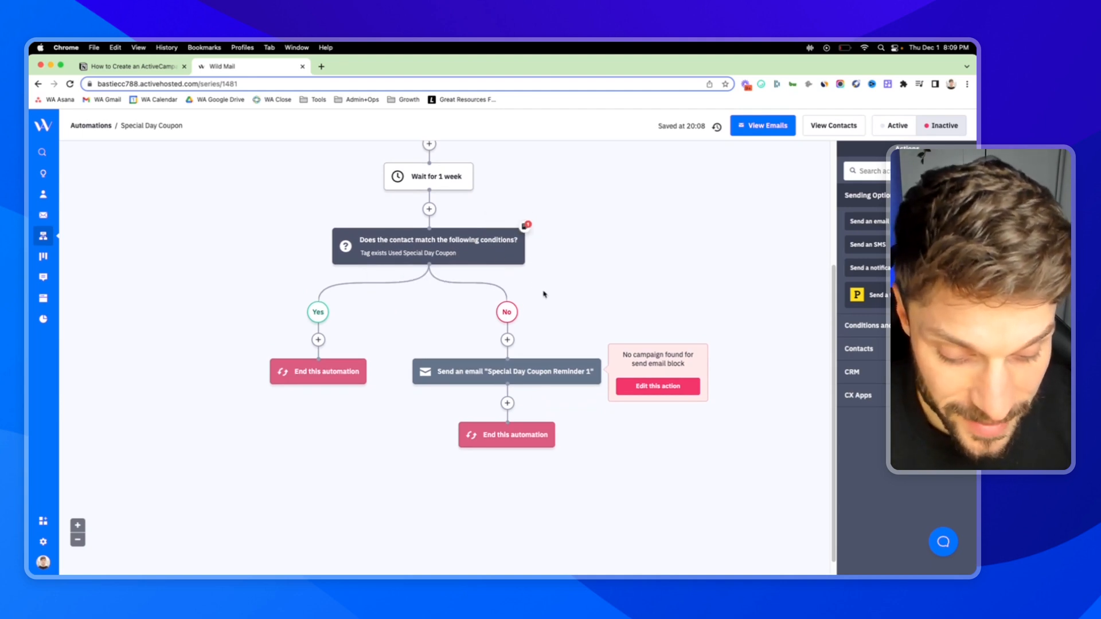
Copy the one-week wait and tag check below the reminder email, keeping contacts at their position
click(428, 246)
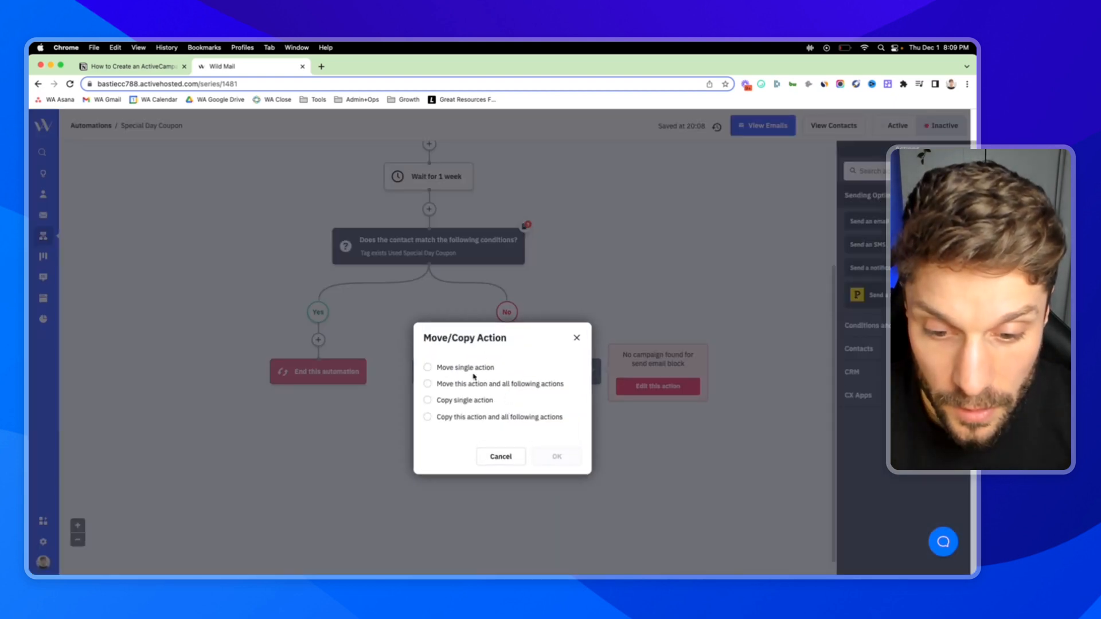
click(428, 400)
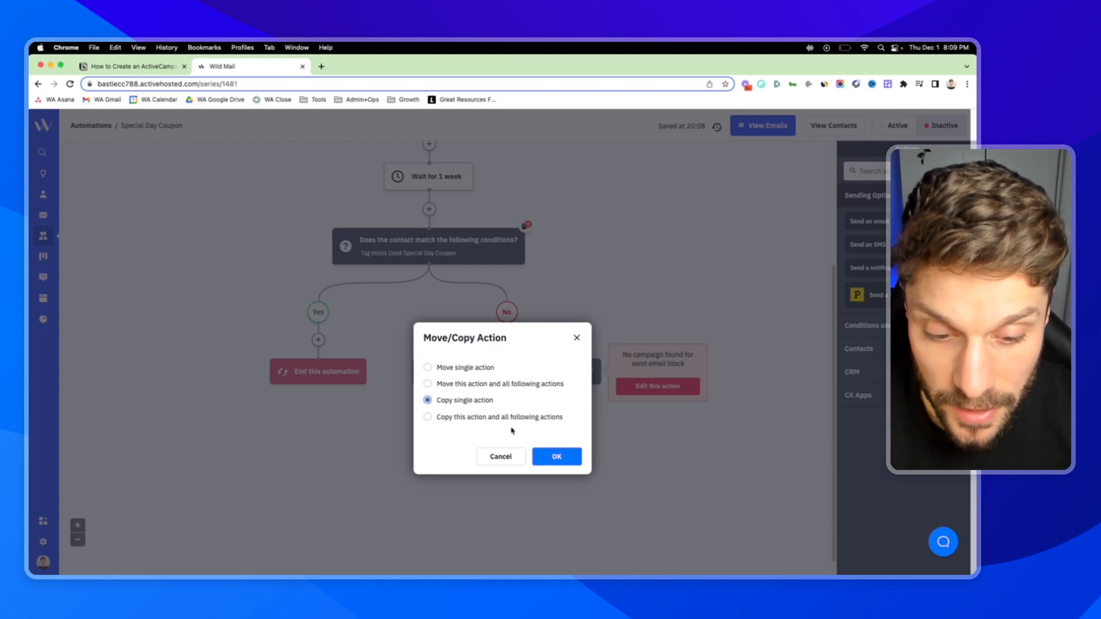
click(556, 457)
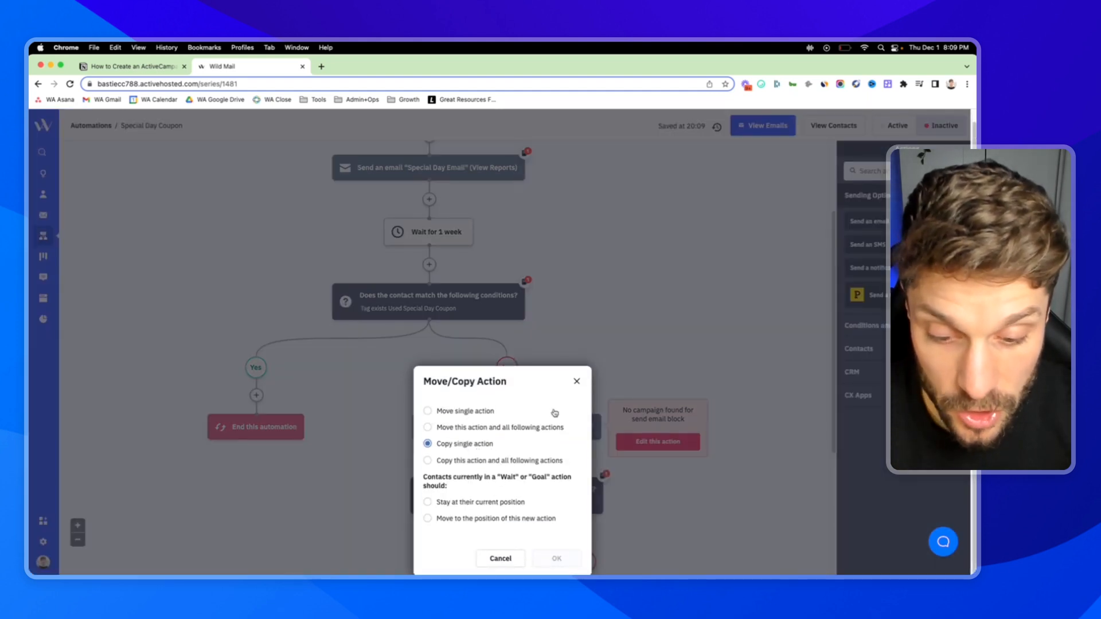
mouse_move(478, 488)
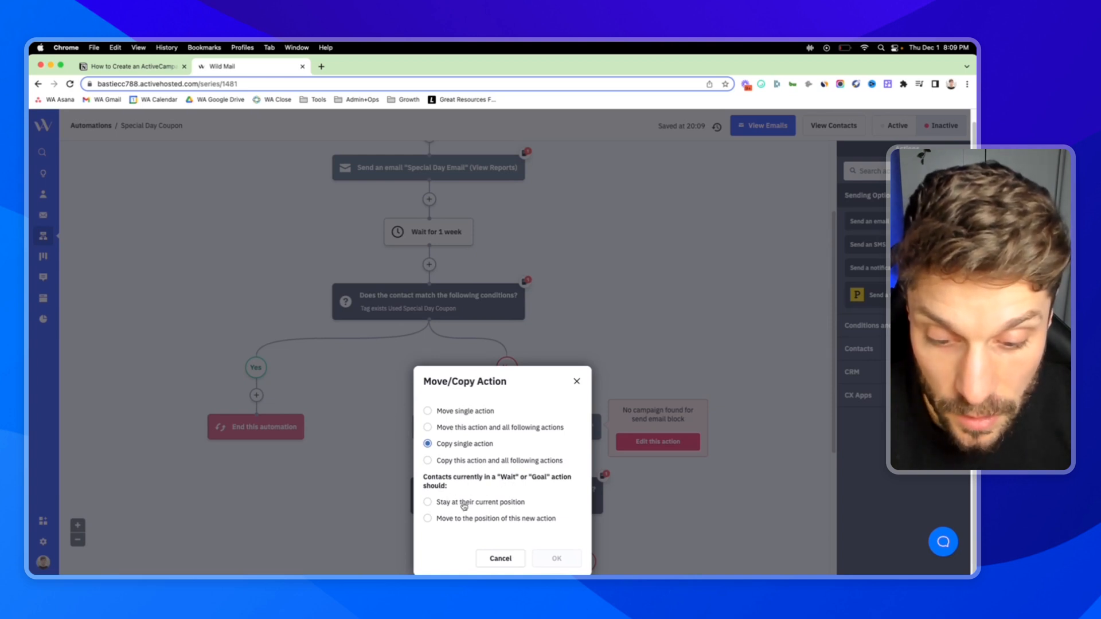
click(555, 558)
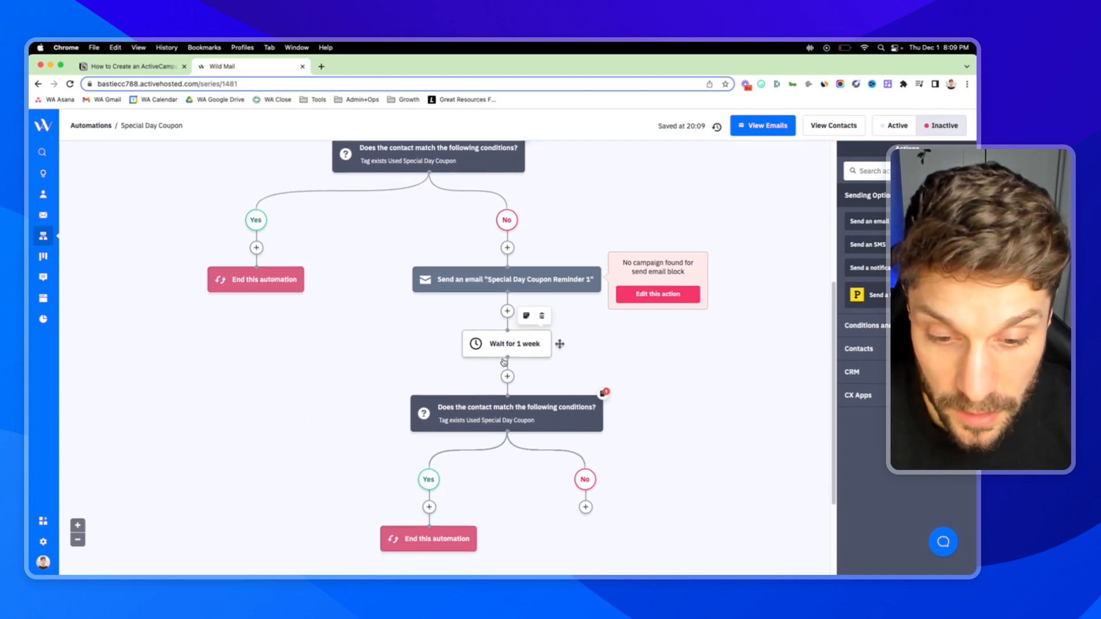
scroll(down, 3)
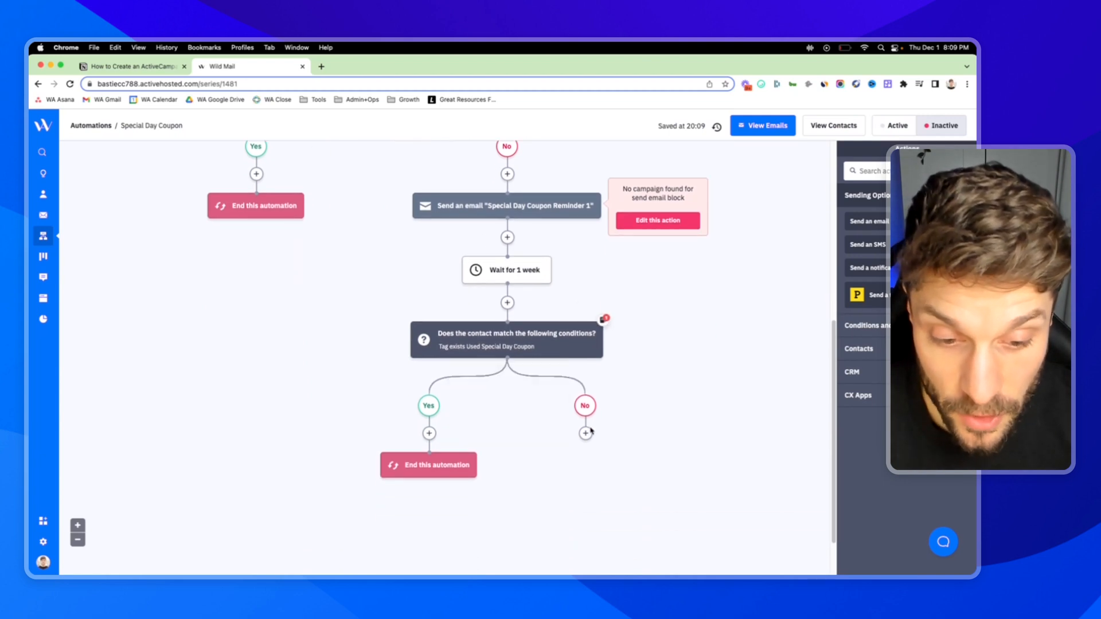